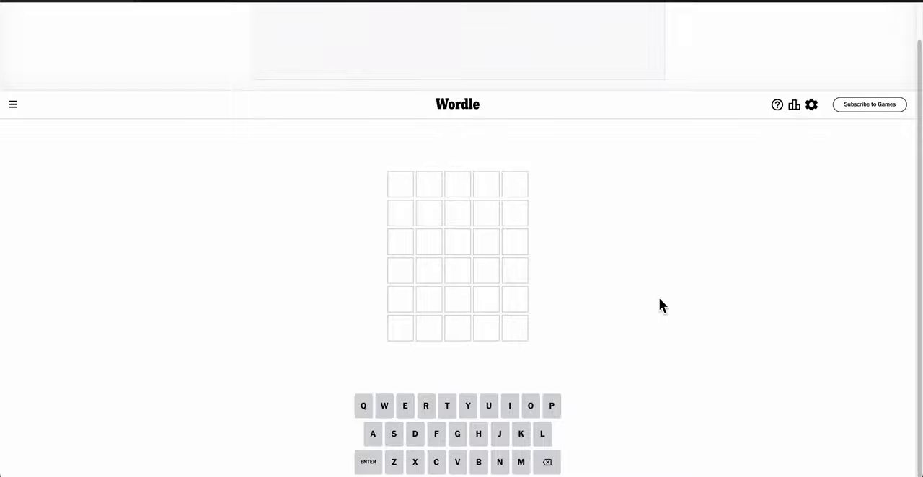
# Submit WATCH as the first guess, revealing A present and W, T, C absent.
pyautogui.write('WATCH')
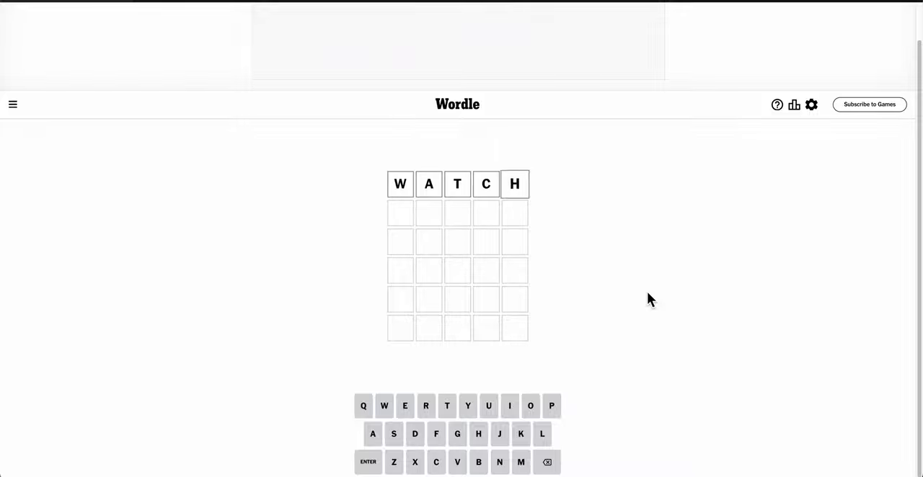
pyautogui.click(368, 461)
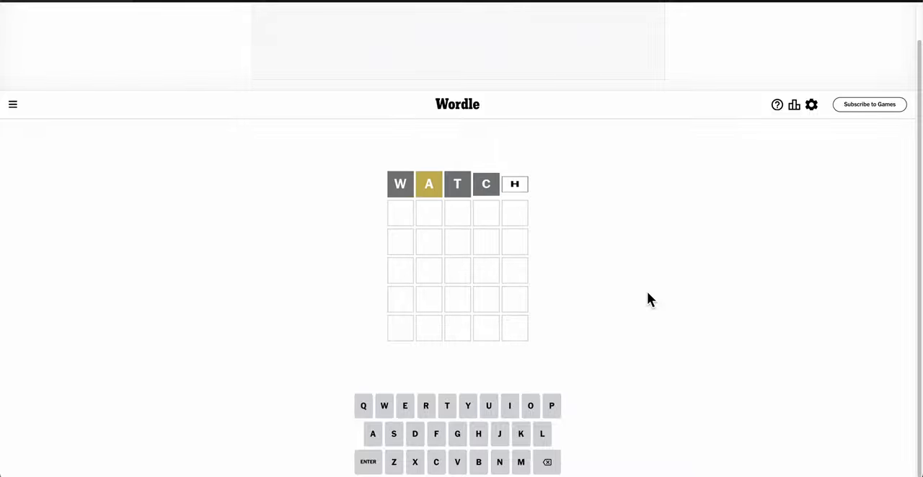
# Guess PLANE, GRAPH, then GRASP for an all-green row, and dismiss the statistics summary.
pyautogui.press('Return')
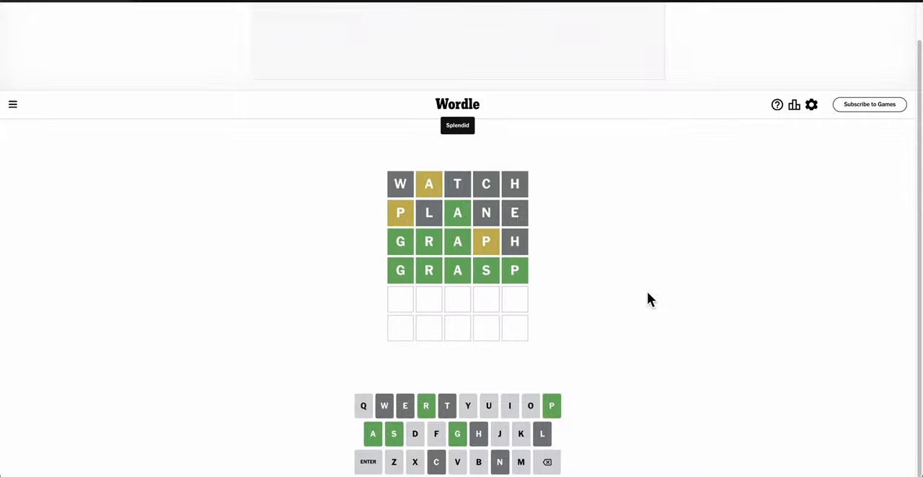
pyautogui.click(793, 104)
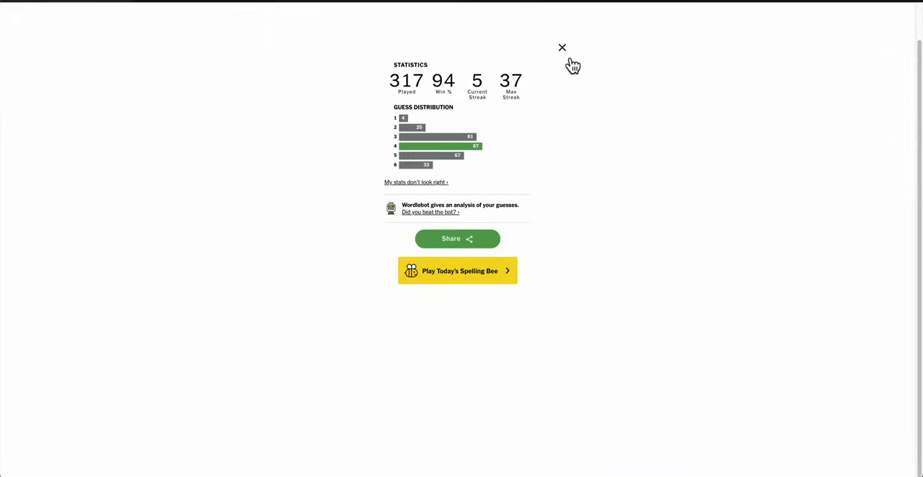
pyautogui.click(562, 47)
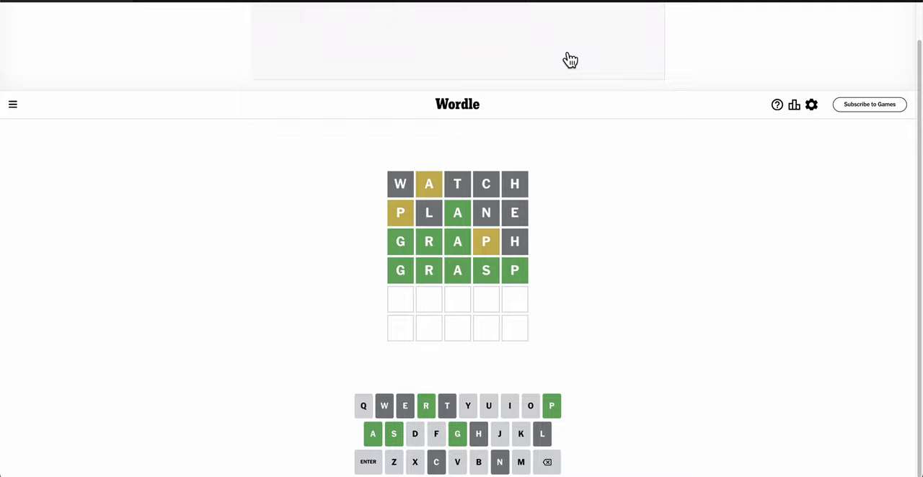
pyautogui.moveTo(621, 210)
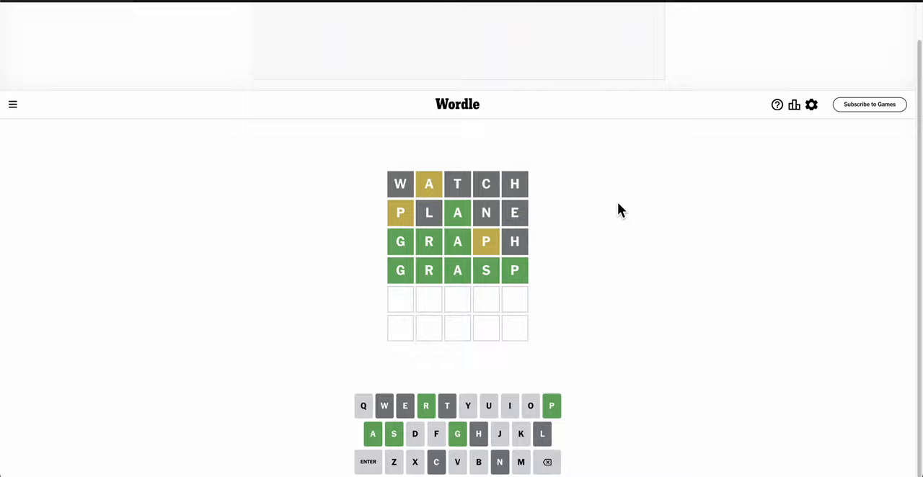
pyautogui.moveTo(666, 259)
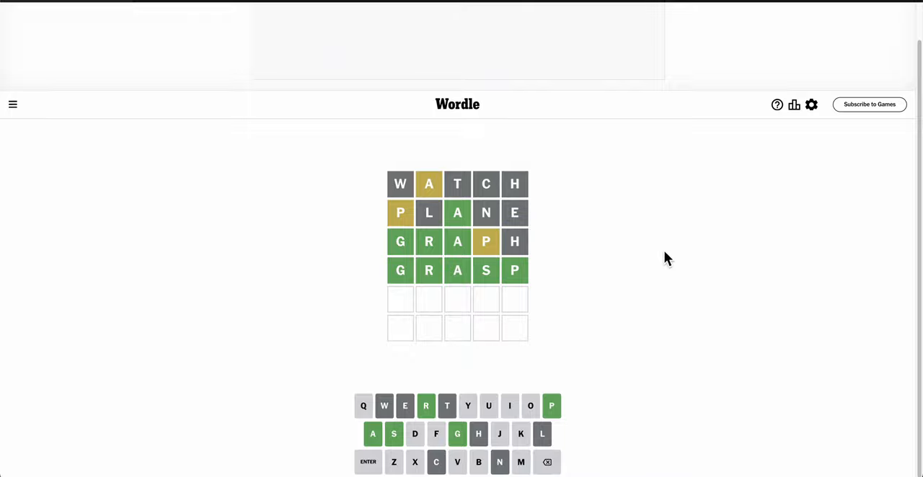
pyautogui.moveTo(497, 297)
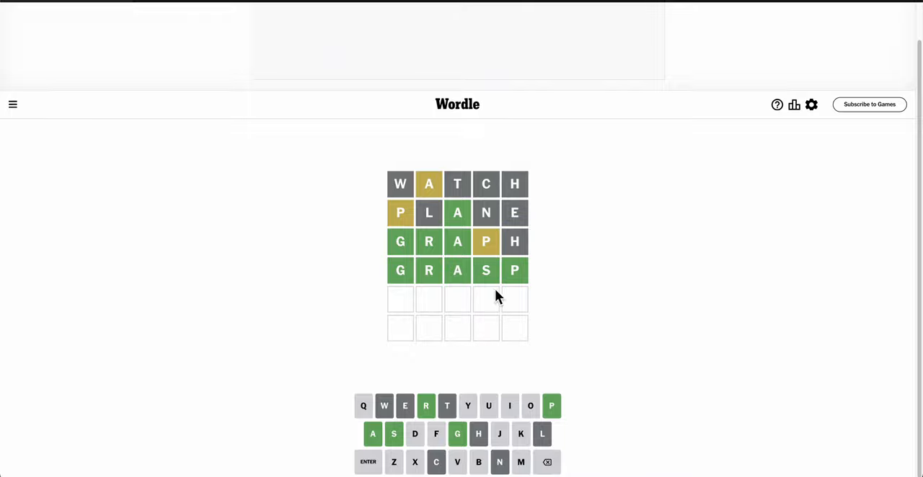
pyautogui.moveTo(648, 252)
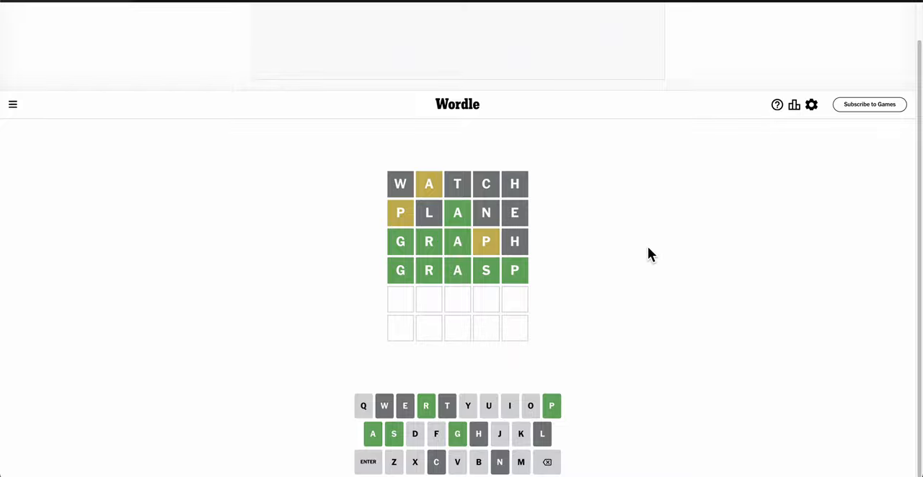
pyautogui.moveTo(796, 49)
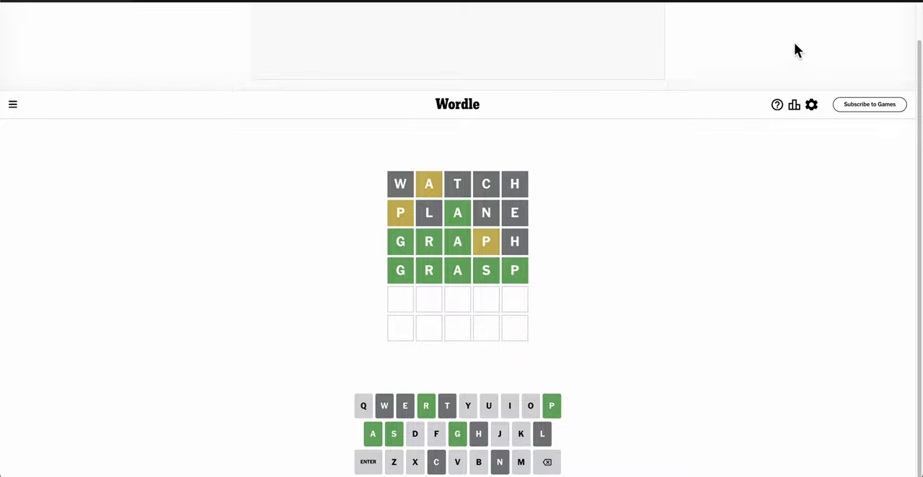